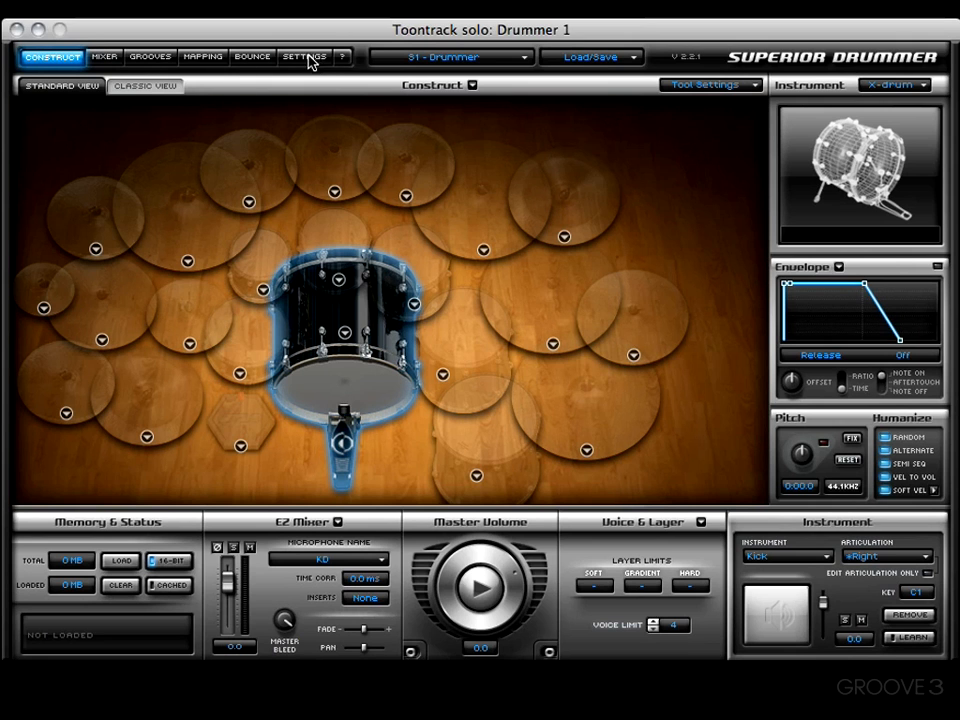
Show the Settings page and enable Mono All Channels output
{"action": "left_click", "coordinate": [304, 56]}
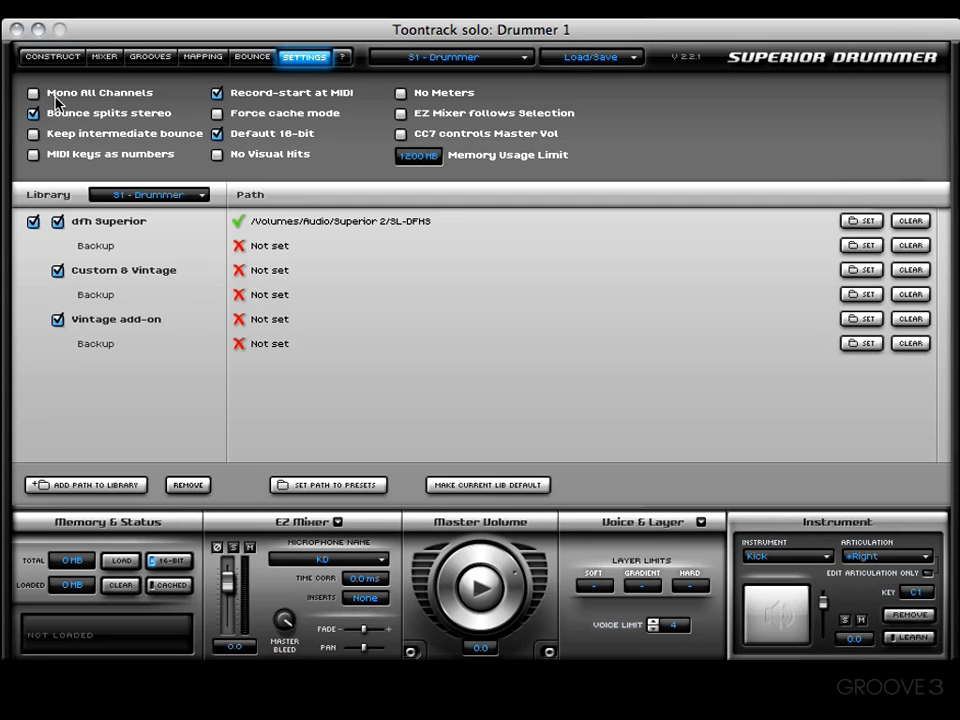
{"action": "mouse_move", "coordinate": [112, 108]}
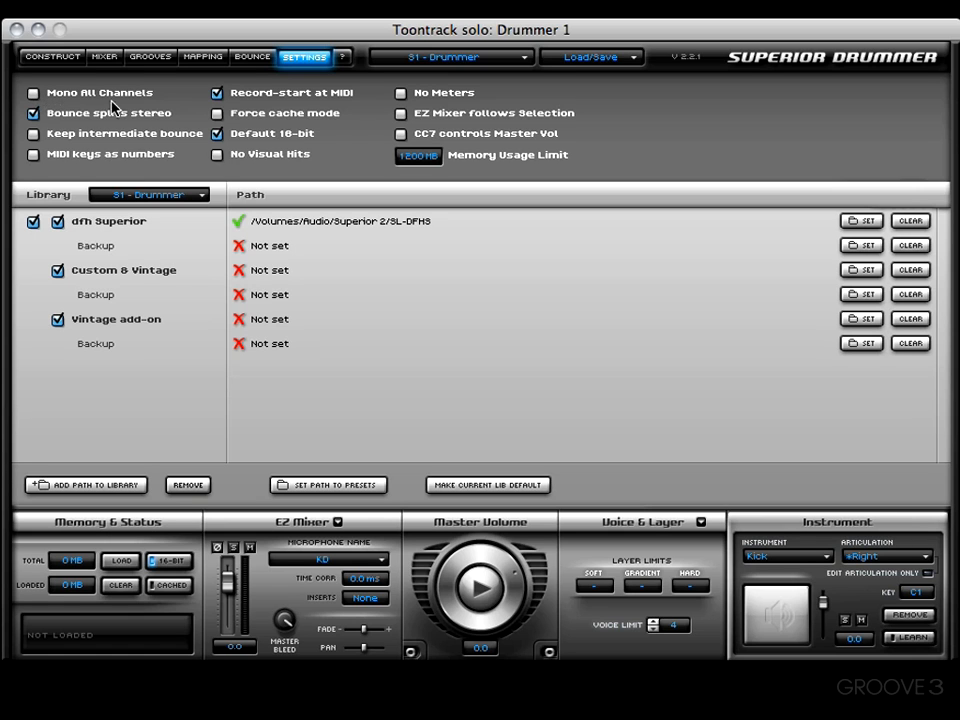
{"action": "left_click", "coordinate": [32, 112]}
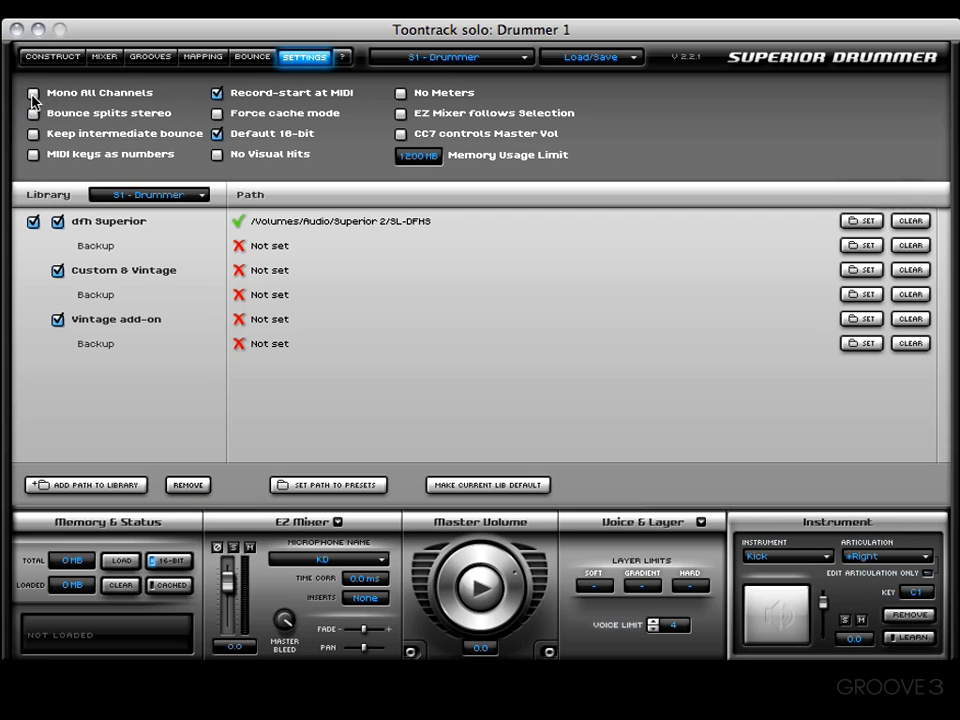
{"action": "left_click", "coordinate": [32, 92]}
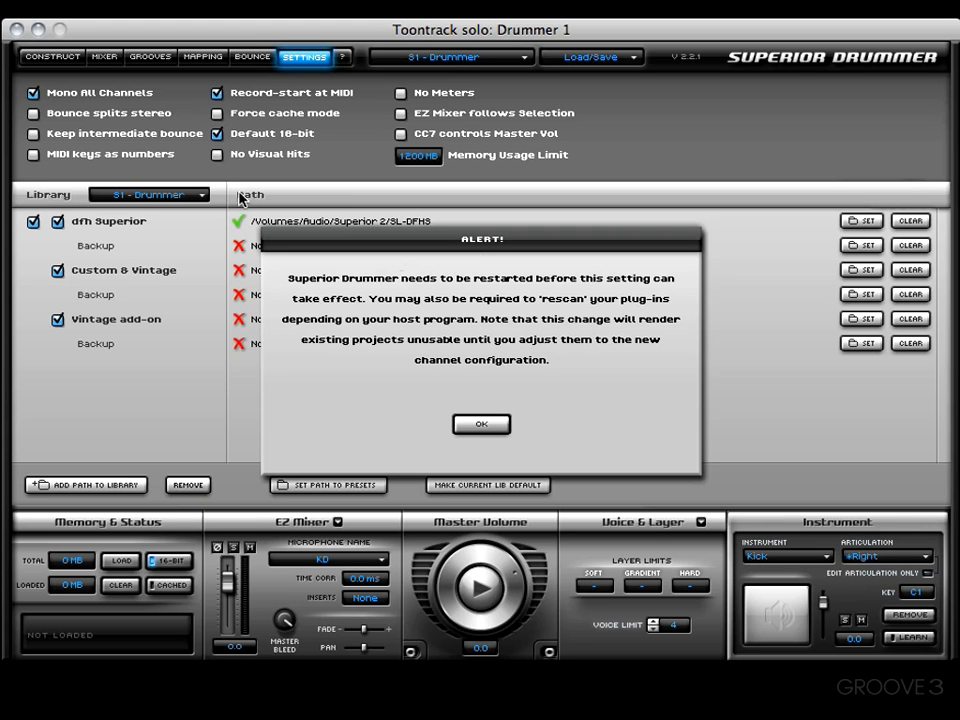
{"action": "mouse_move", "coordinate": [456, 322]}
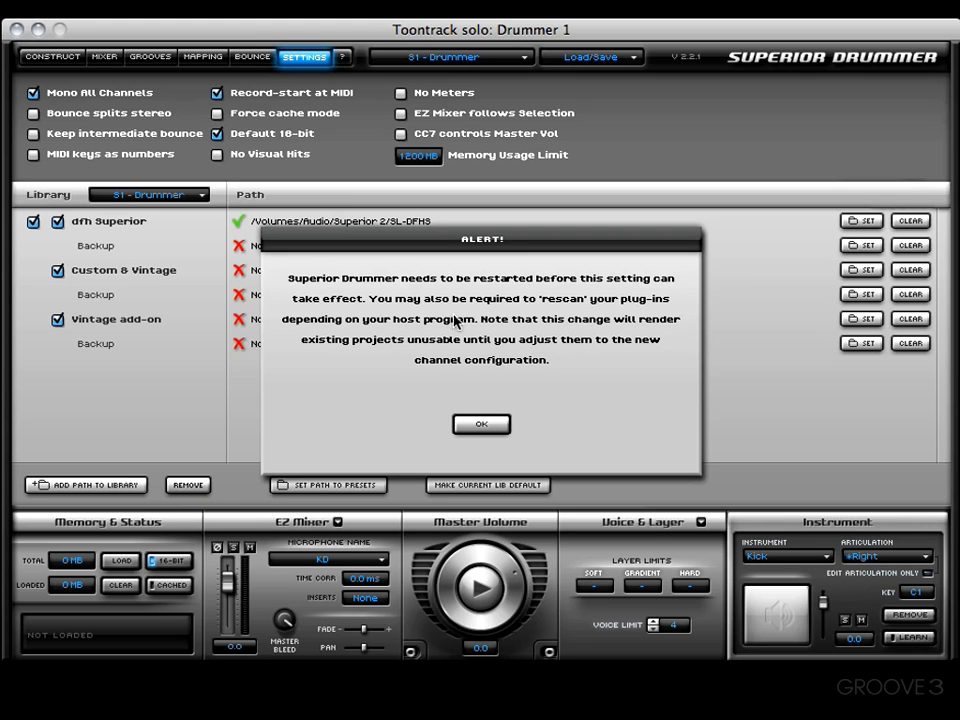
{"action": "mouse_move", "coordinate": [454, 364]}
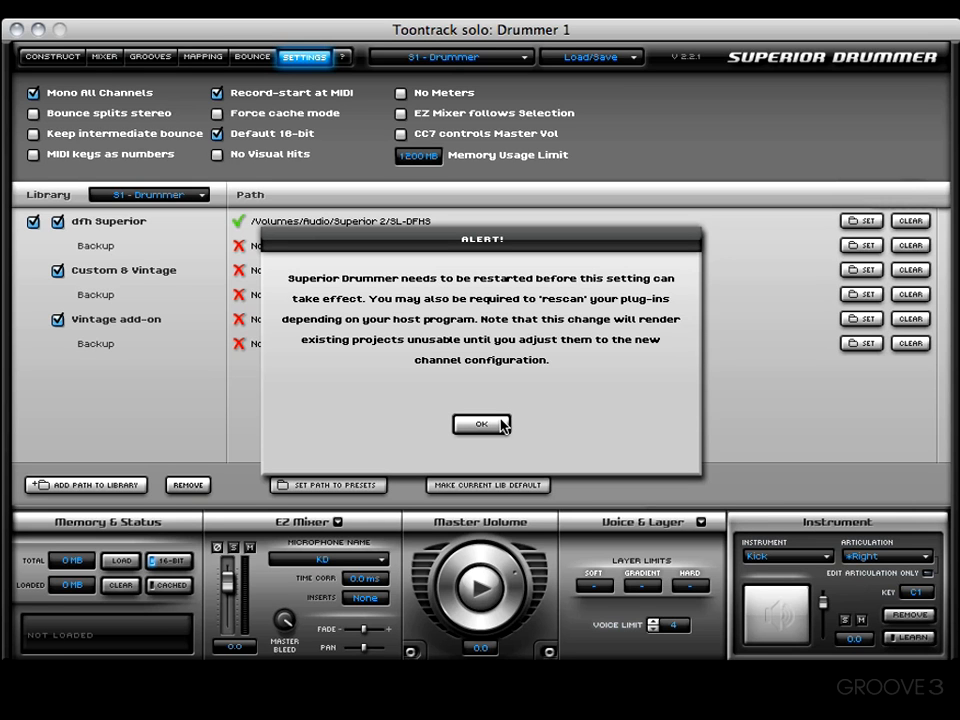
{"action": "left_click", "coordinate": [482, 424]}
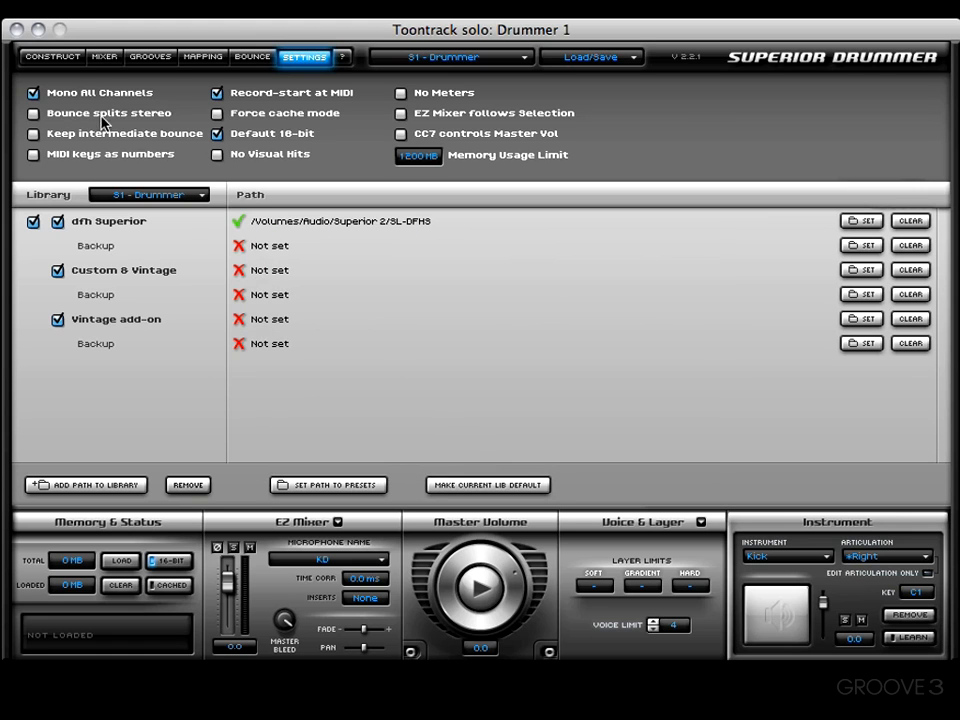
{"action": "mouse_move", "coordinate": [104, 124]}
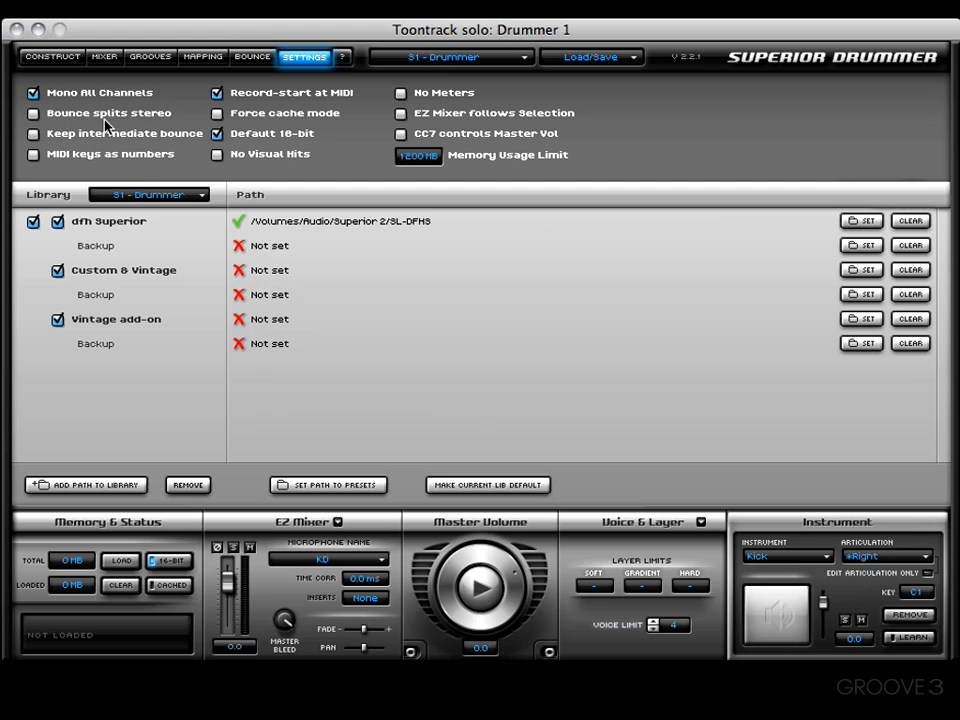
{"action": "mouse_move", "coordinate": [128, 128]}
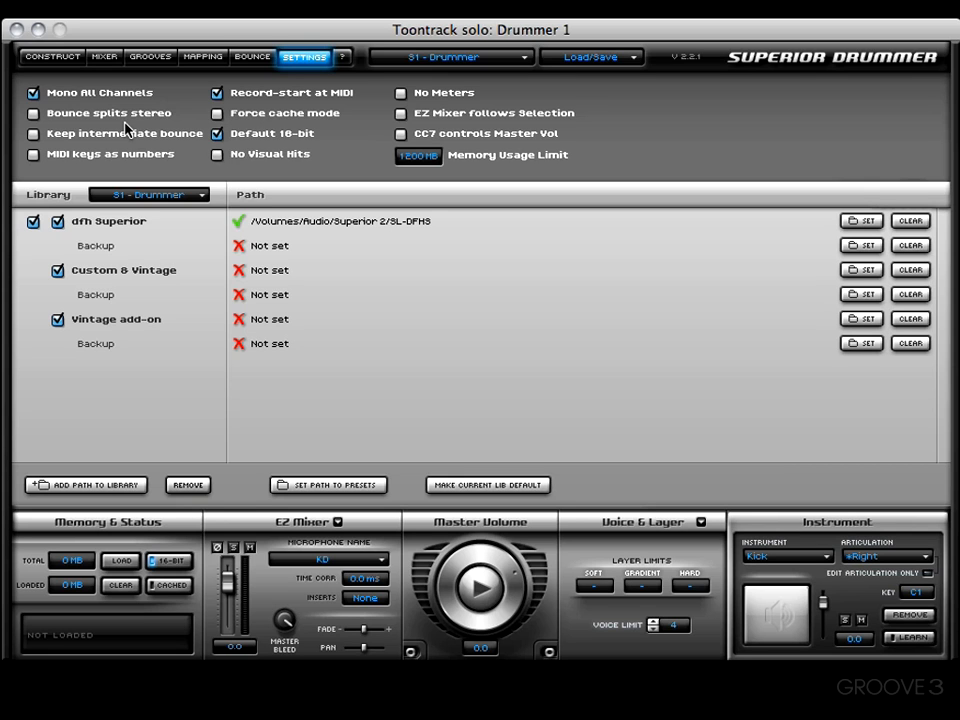
Disable Mono All Channels again and acknowledge the restart alert with OK
{"action": "left_click", "coordinate": [32, 94]}
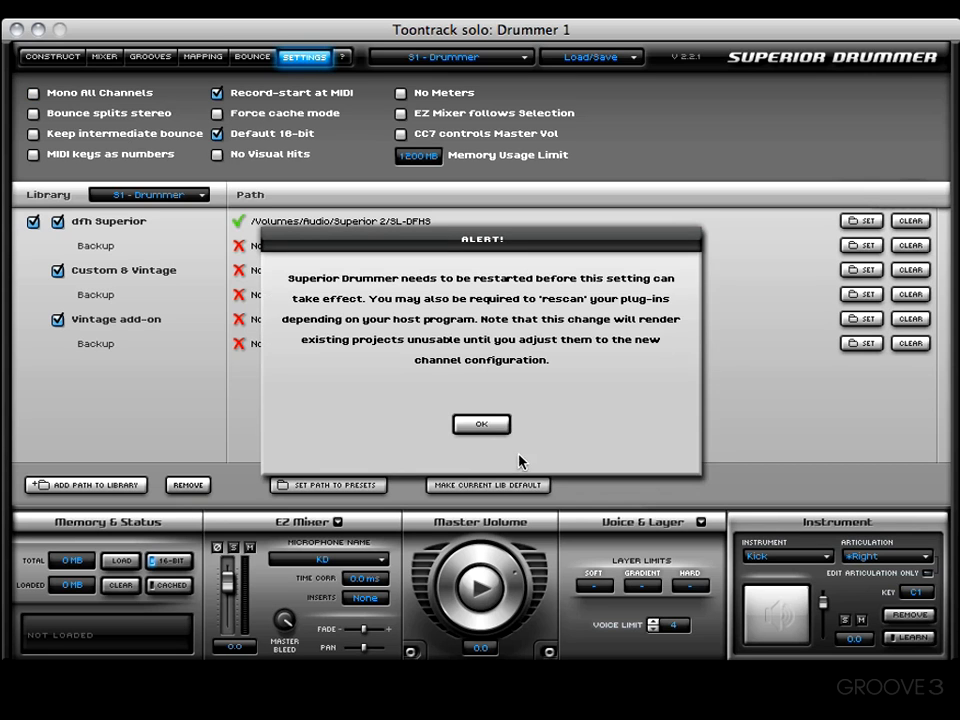
{"action": "mouse_move", "coordinate": [468, 452]}
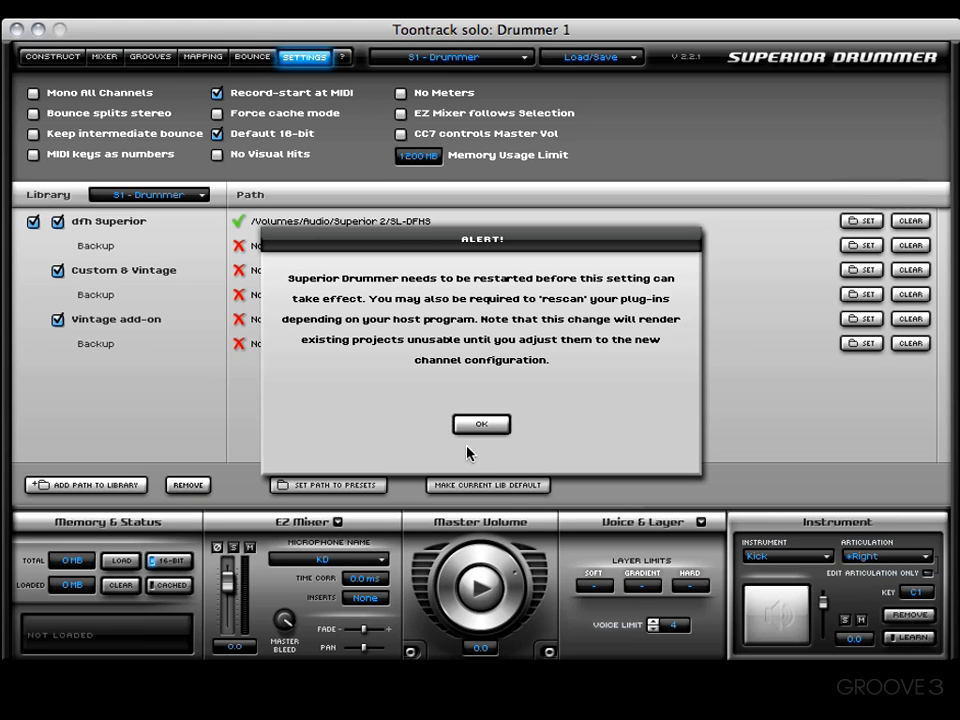
{"action": "mouse_move", "coordinate": [478, 428]}
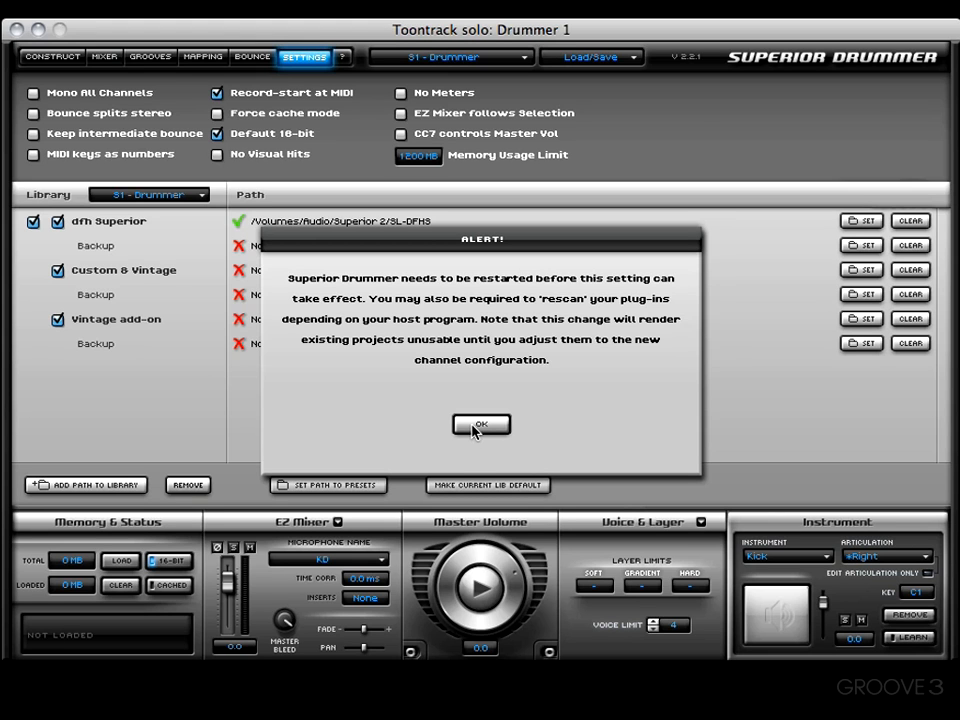
{"action": "left_click", "coordinate": [482, 424]}
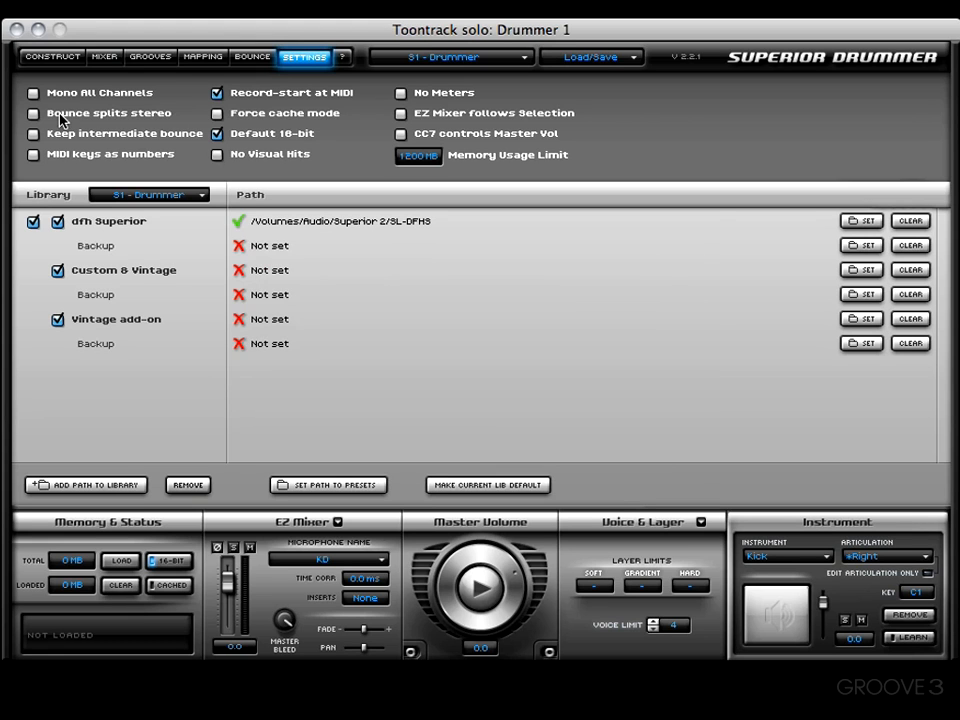
{"action": "mouse_move", "coordinate": [62, 120]}
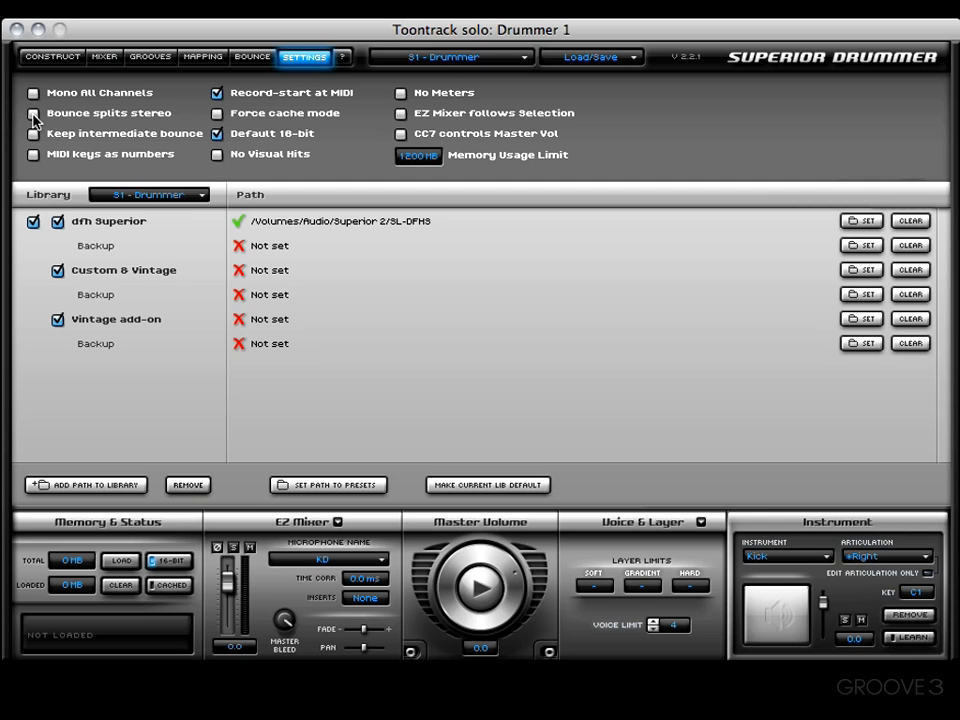
{"action": "left_click", "coordinate": [32, 112]}
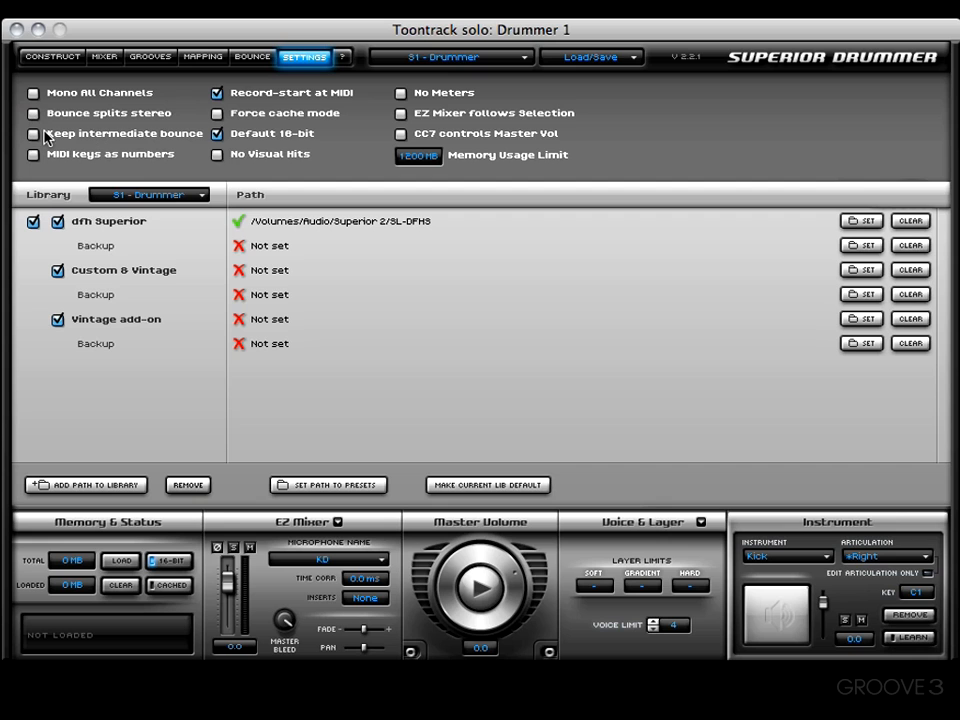
{"action": "mouse_move", "coordinate": [48, 138]}
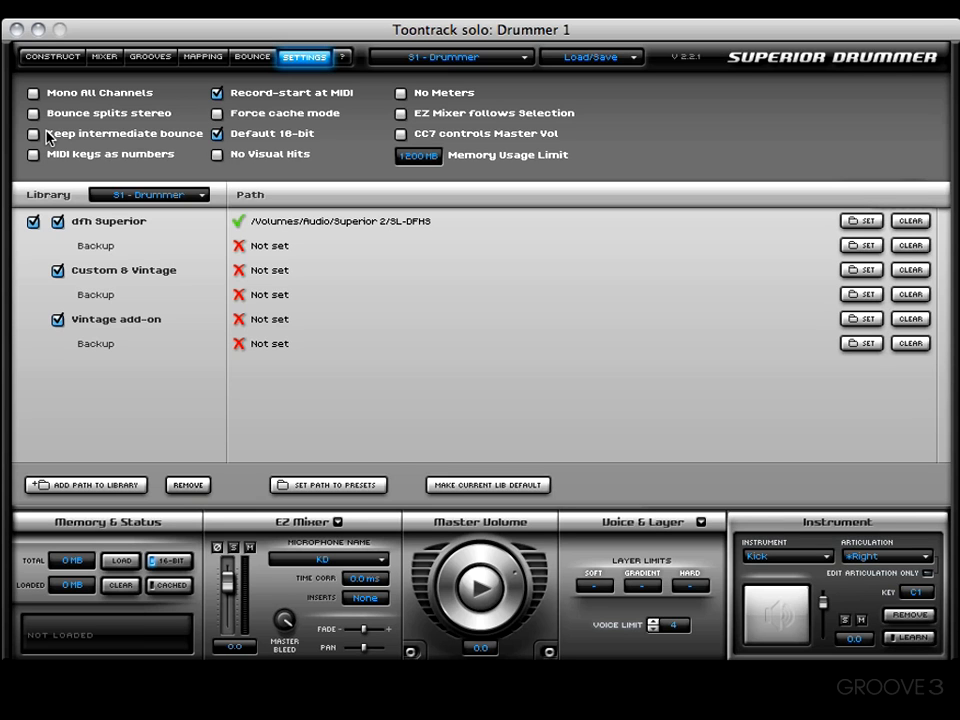
{"action": "mouse_move", "coordinate": [228, 70]}
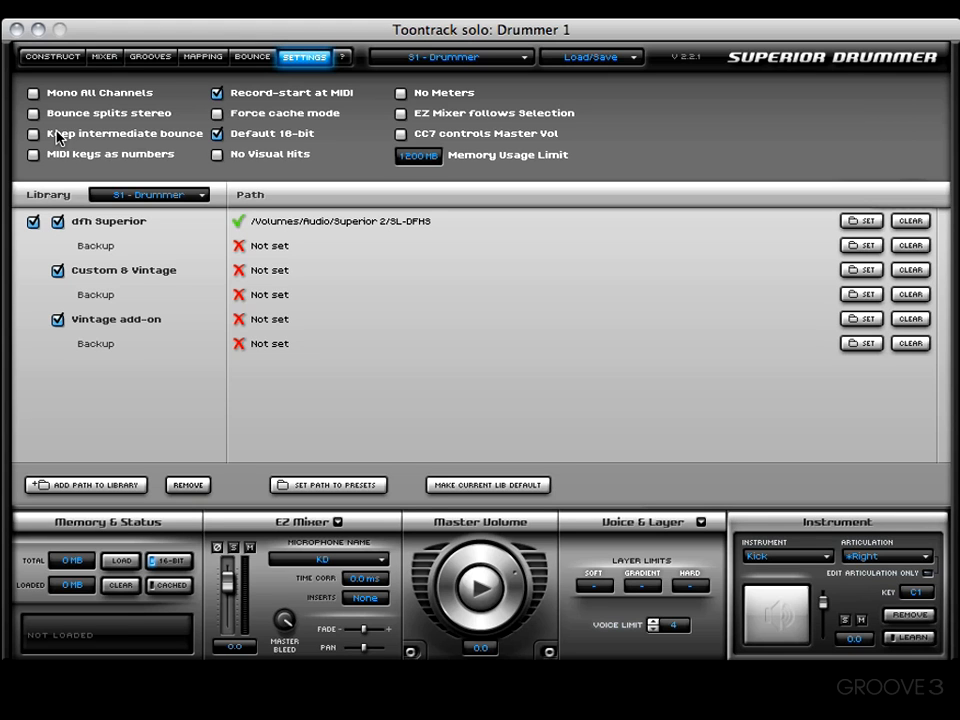
{"action": "mouse_move", "coordinate": [44, 160]}
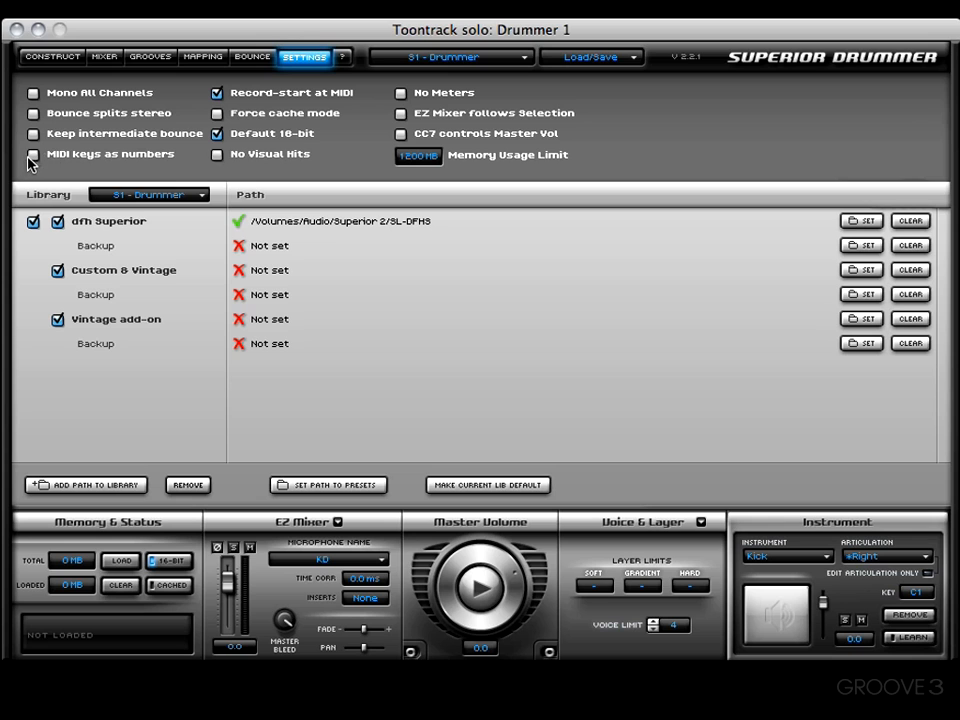
{"action": "mouse_move", "coordinate": [56, 160]}
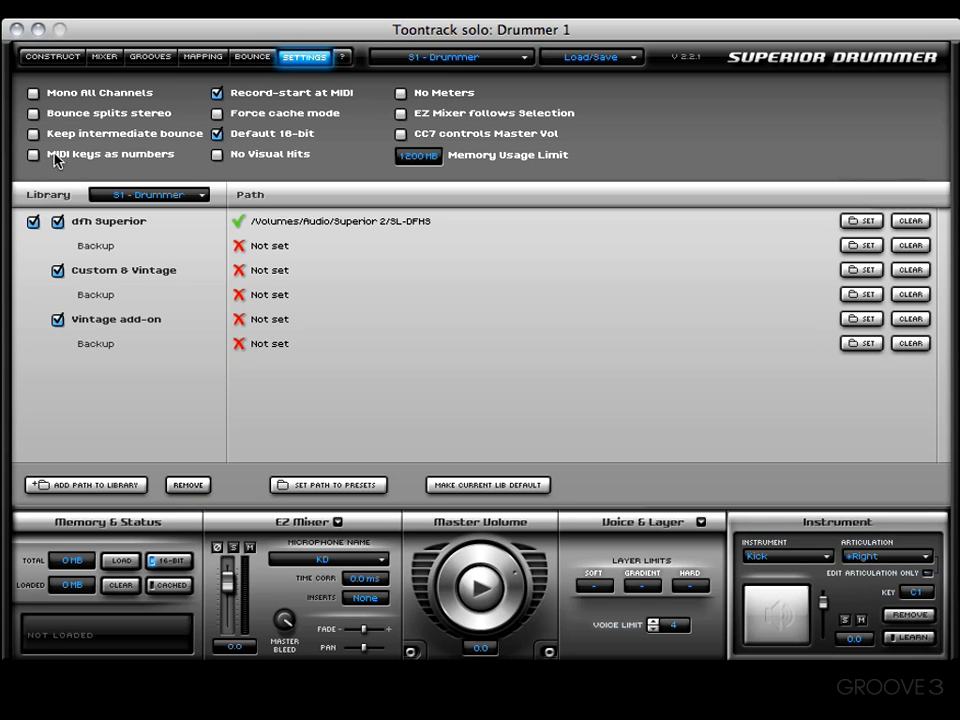
Enable MIDI keys as numbers, then check Snare (38) and Racktom 2 (47) in the Instrument list
{"action": "left_click", "coordinate": [32, 154]}
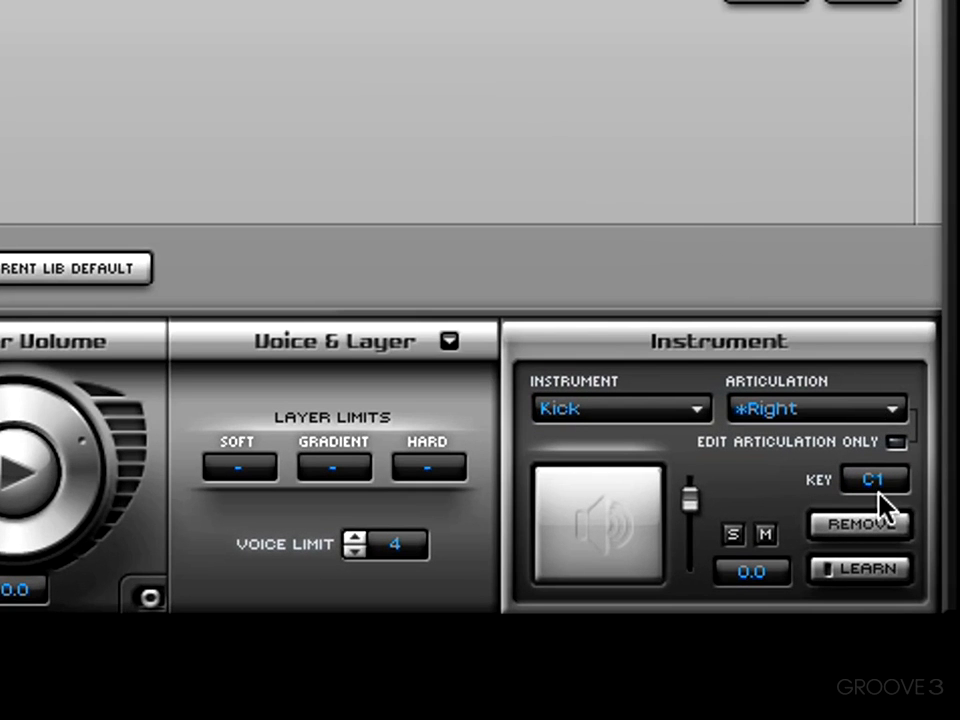
{"action": "mouse_move", "coordinate": [918, 612]}
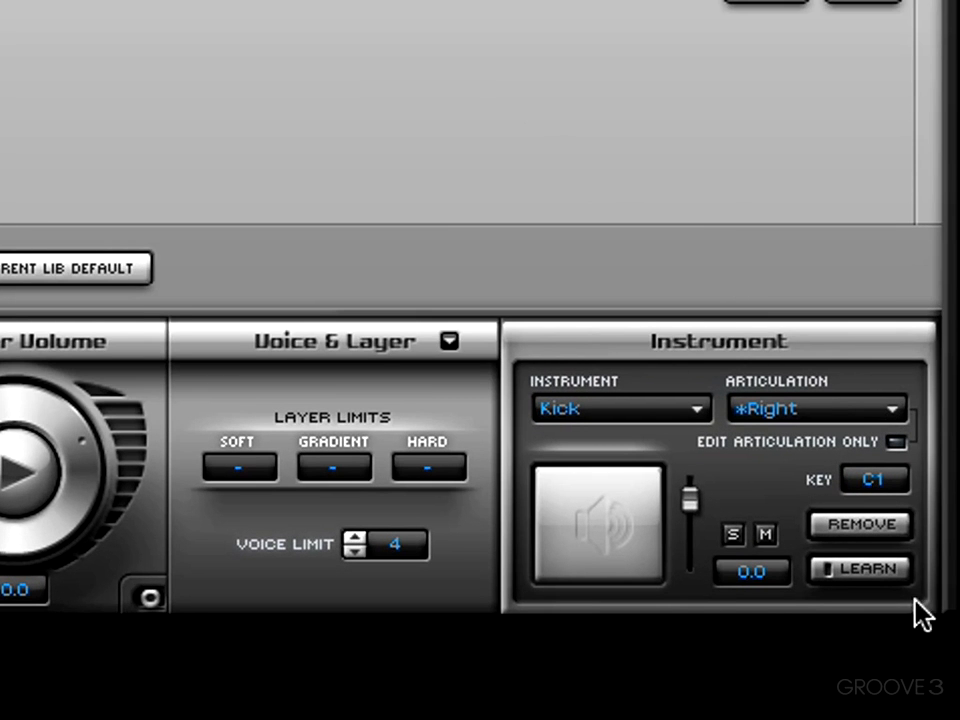
{"action": "mouse_move", "coordinate": [864, 492]}
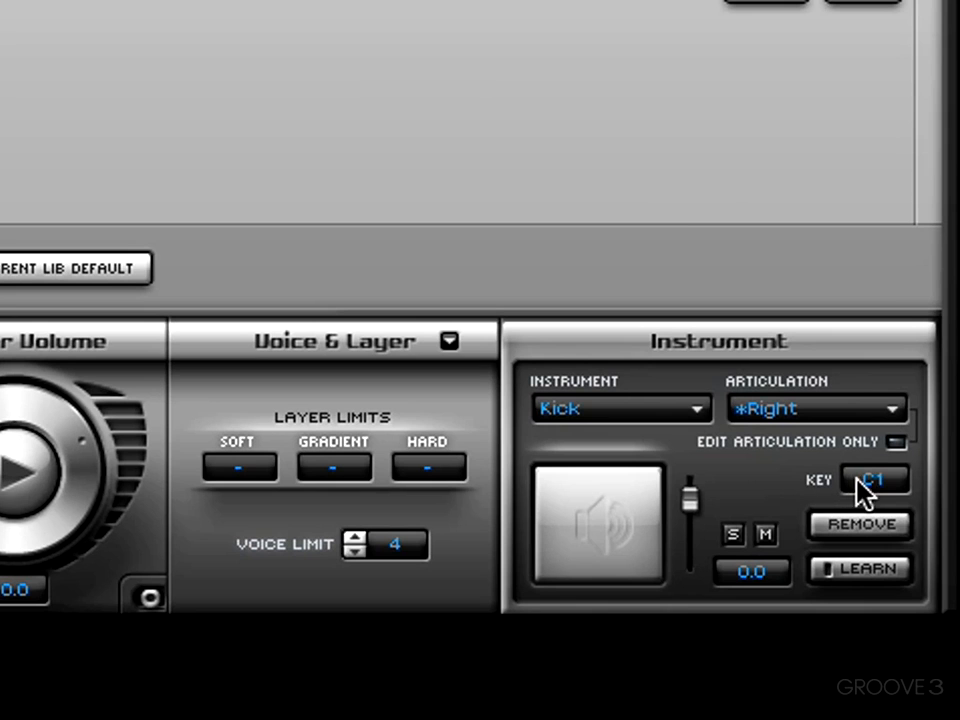
{"action": "left_click", "coordinate": [620, 408]}
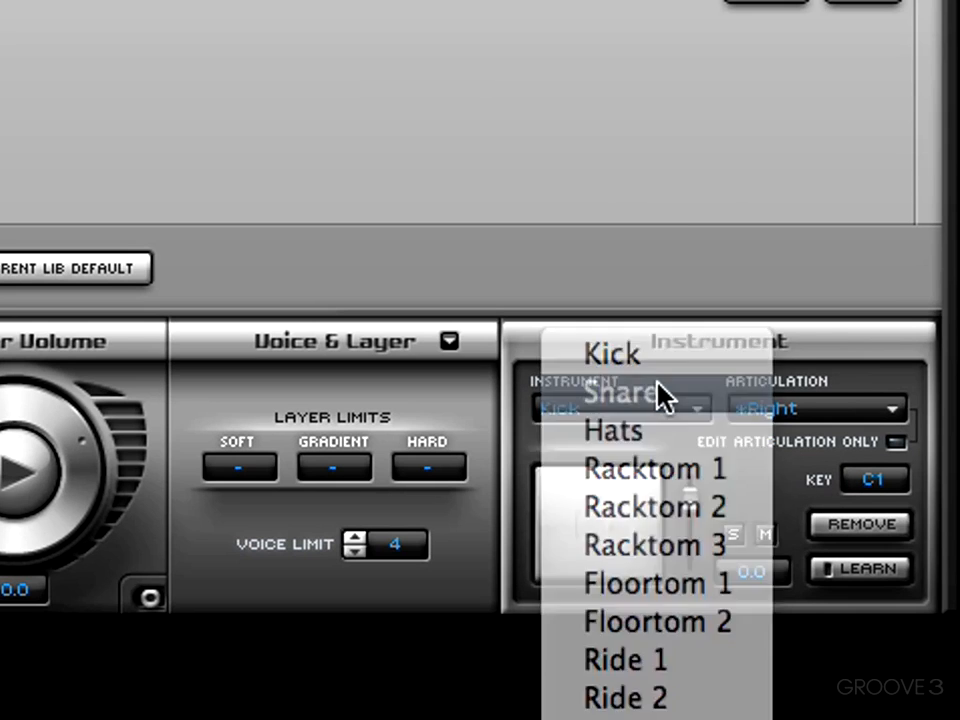
{"action": "left_click", "coordinate": [624, 392]}
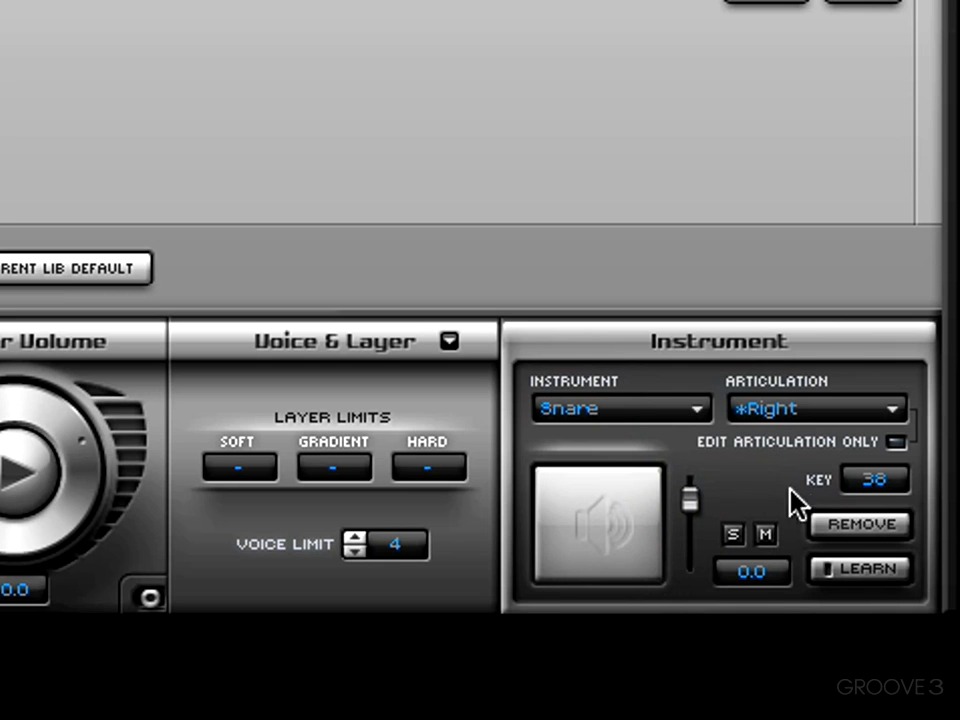
{"action": "left_click", "coordinate": [620, 408]}
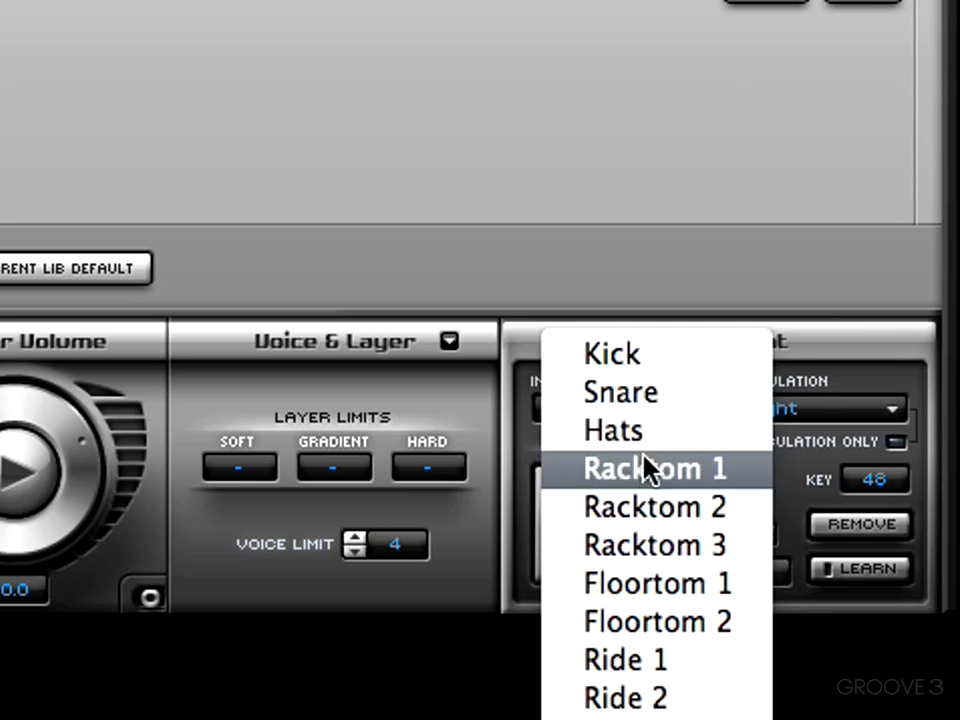
{"action": "left_click", "coordinate": [654, 508]}
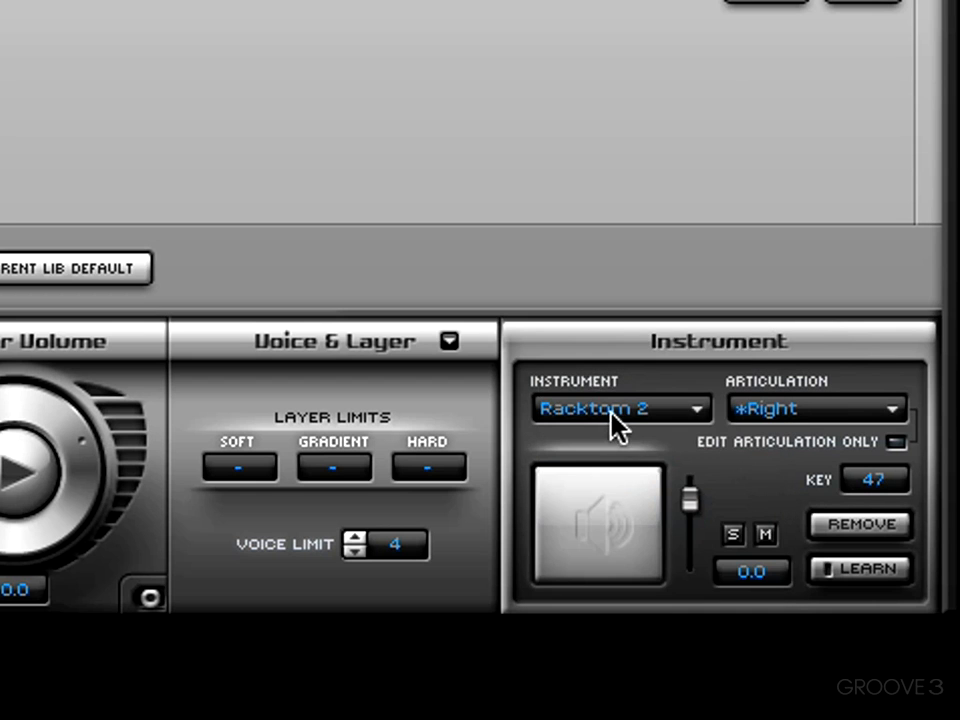
{"action": "left_click", "coordinate": [620, 408]}
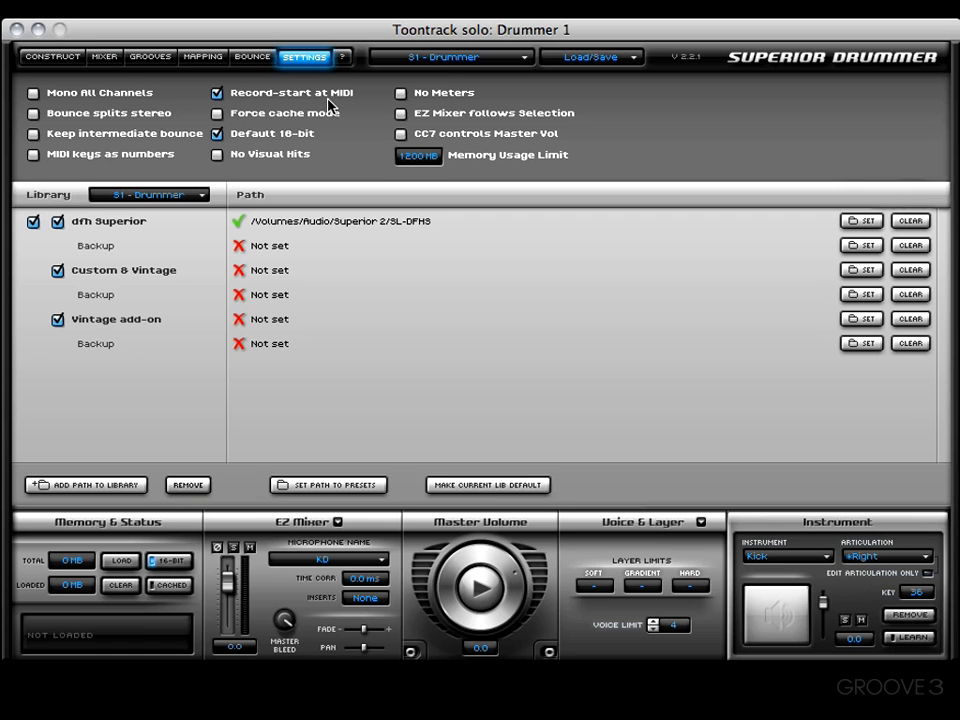
{"action": "mouse_move", "coordinate": [322, 98]}
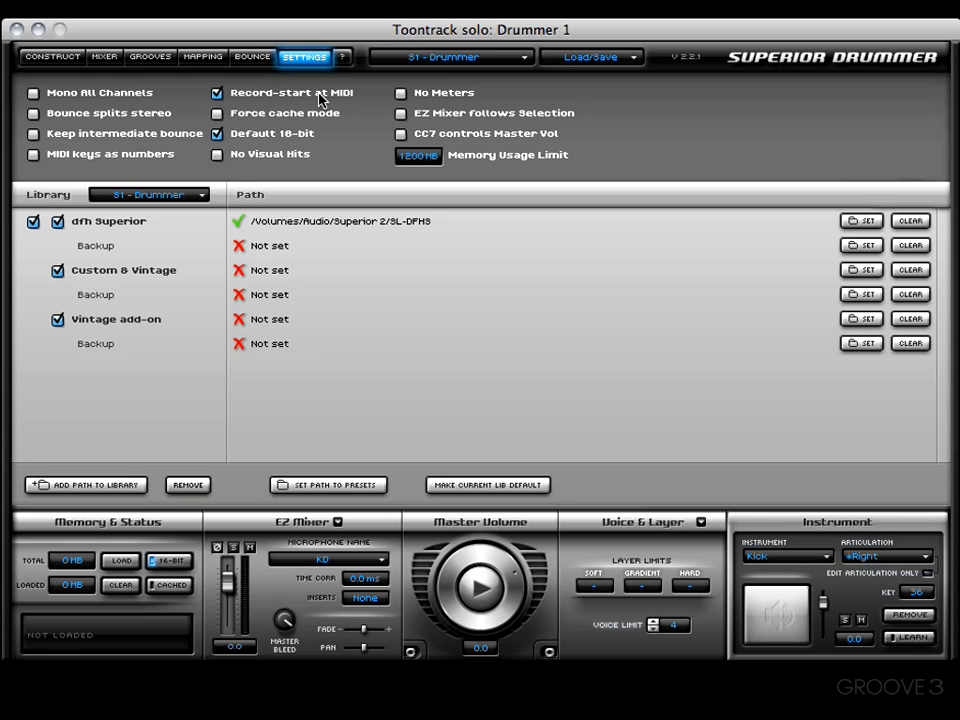
{"action": "mouse_move", "coordinate": [88, 100]}
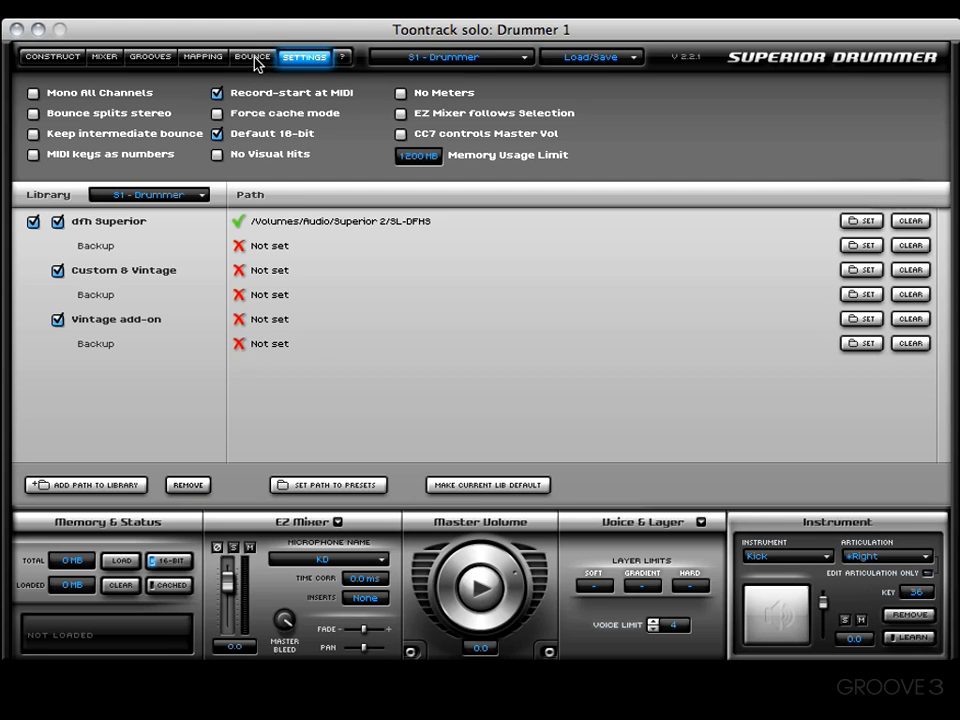
{"action": "mouse_move", "coordinate": [300, 132]}
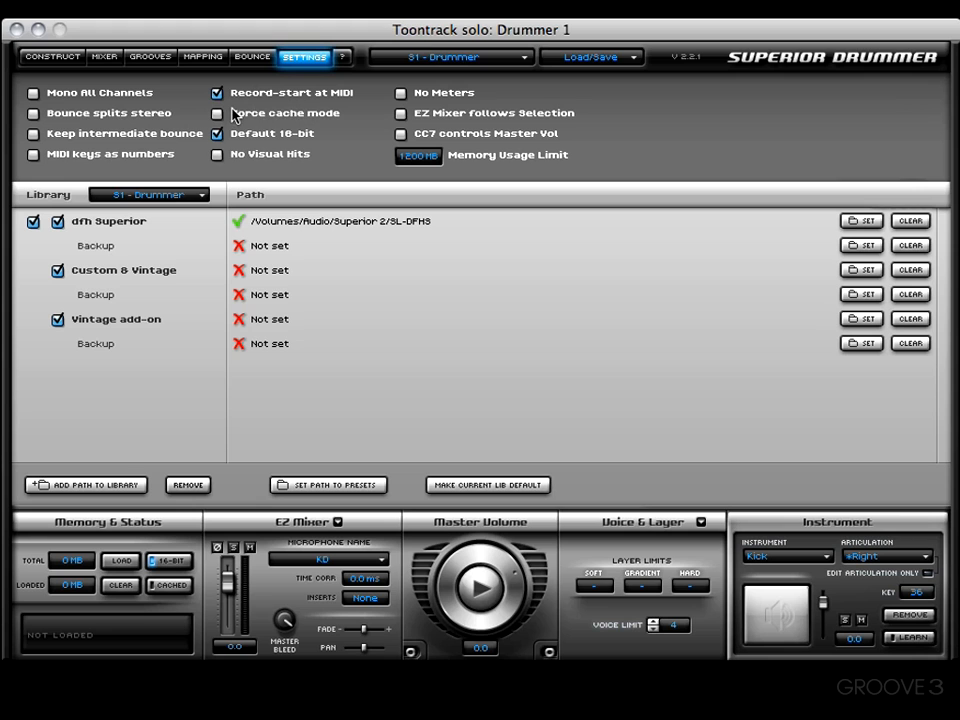
{"action": "mouse_move", "coordinate": [240, 120]}
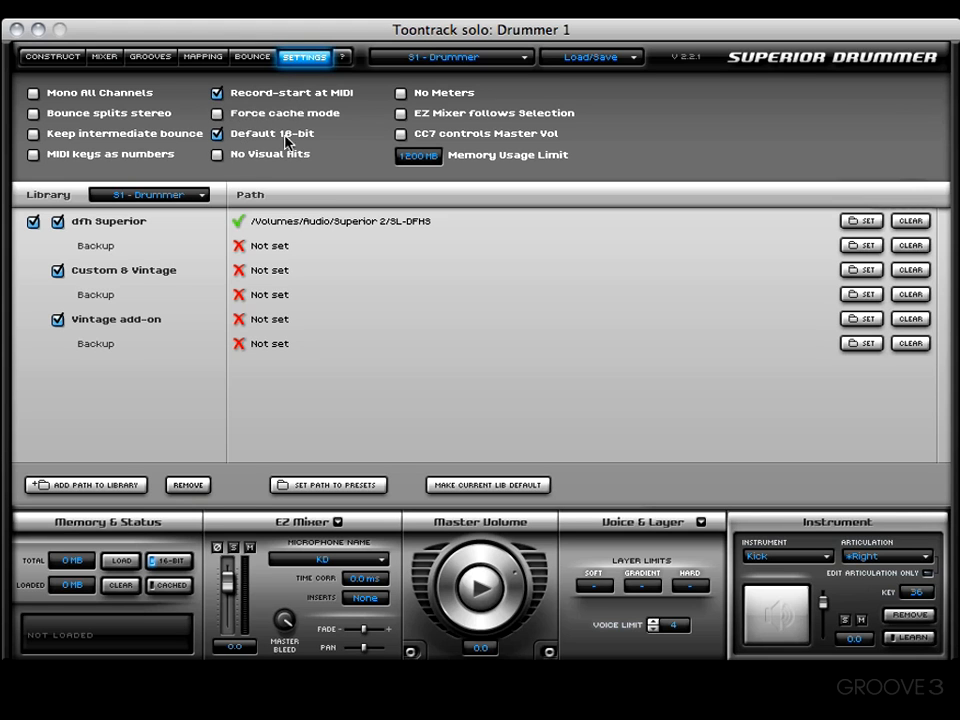
{"action": "mouse_move", "coordinate": [430, 112]}
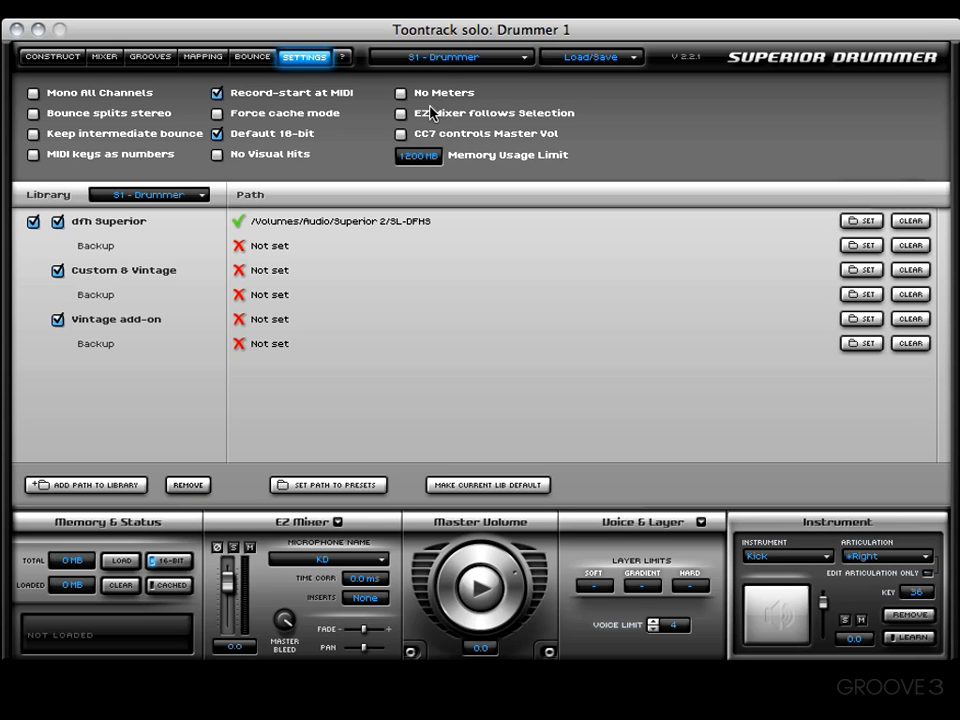
{"action": "mouse_move", "coordinate": [378, 124]}
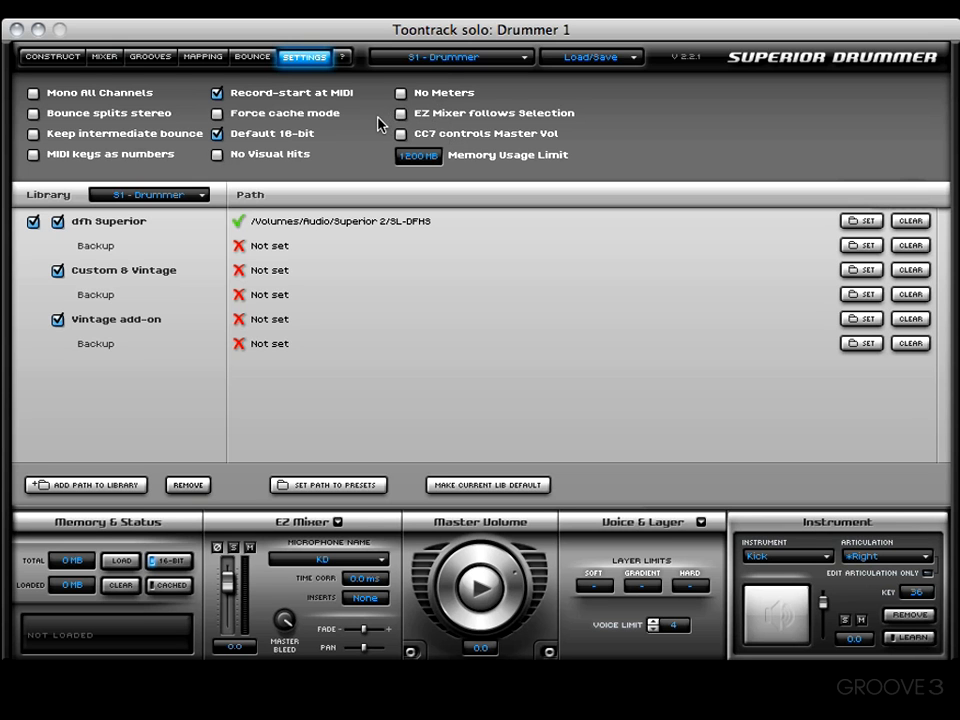
{"action": "mouse_move", "coordinate": [396, 124]}
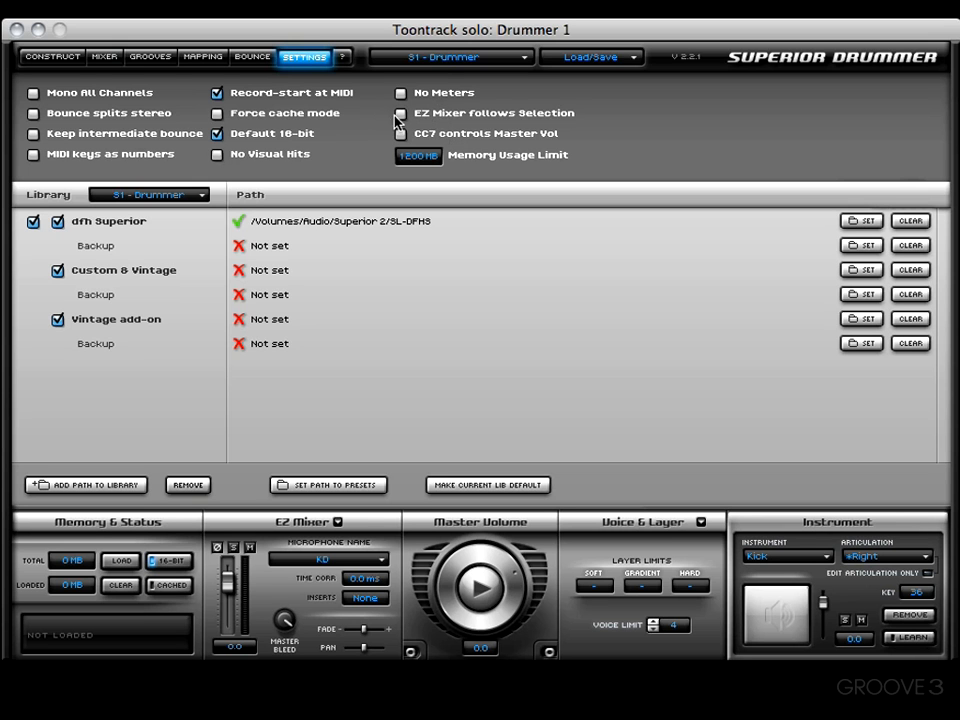